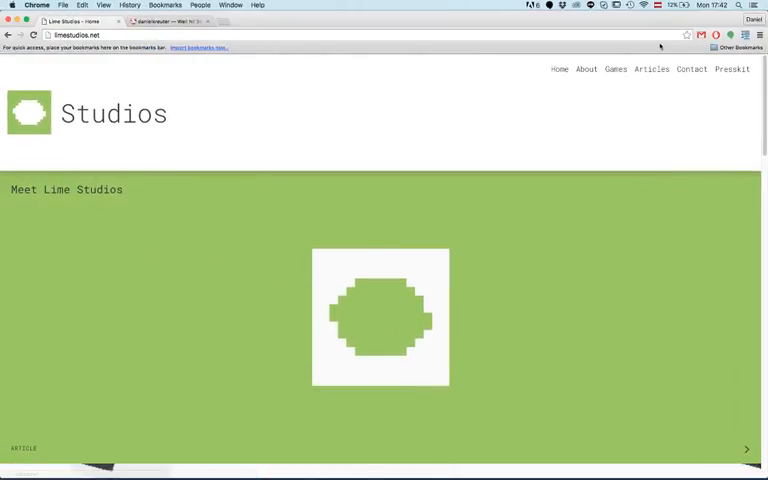
- Browse down the Lime Studios page before moving to the Unity city scene
{"action": "left_click", "coordinate": [586, 68]}
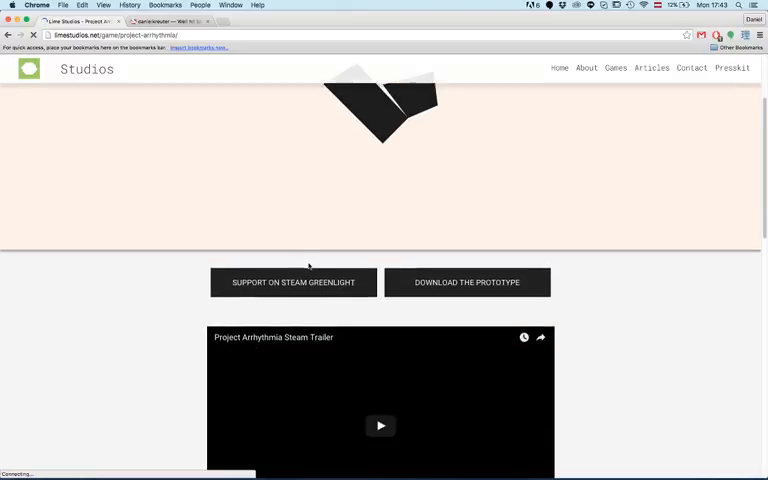
{"action": "scroll", "scroll_direction": "down", "scroll_amount": 3}
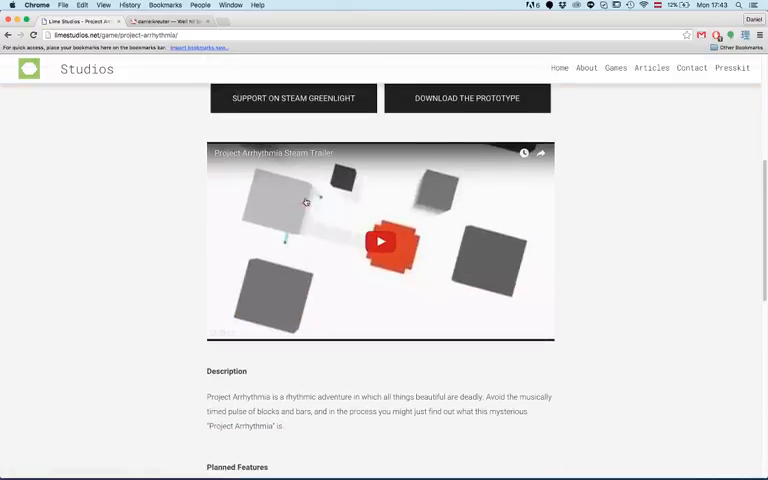
{"action": "scroll", "scroll_direction": "down", "scroll_amount": 3}
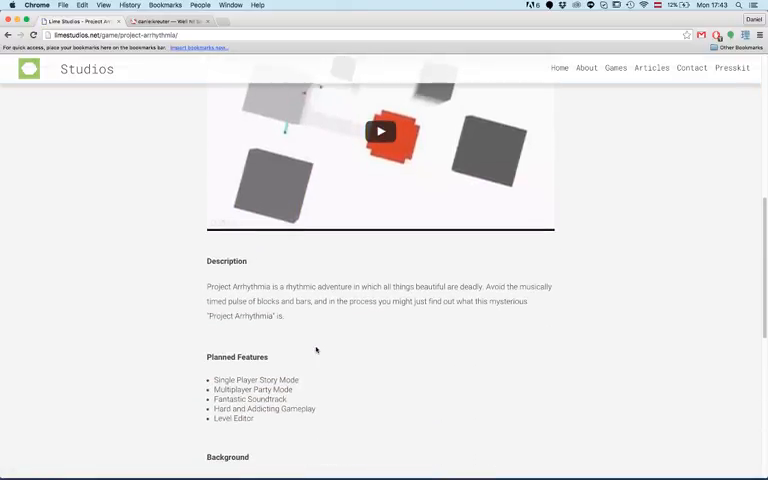
{"action": "scroll", "scroll_direction": "down", "scroll_amount": 3}
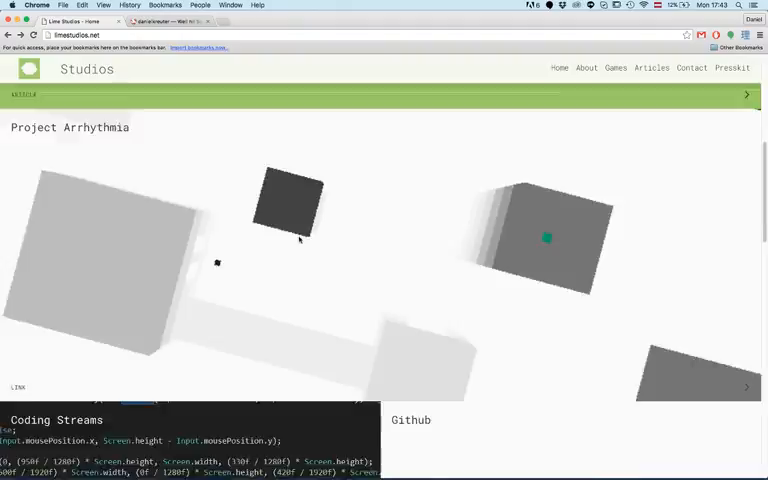
{"action": "scroll", "scroll_direction": "down", "scroll_amount": 3}
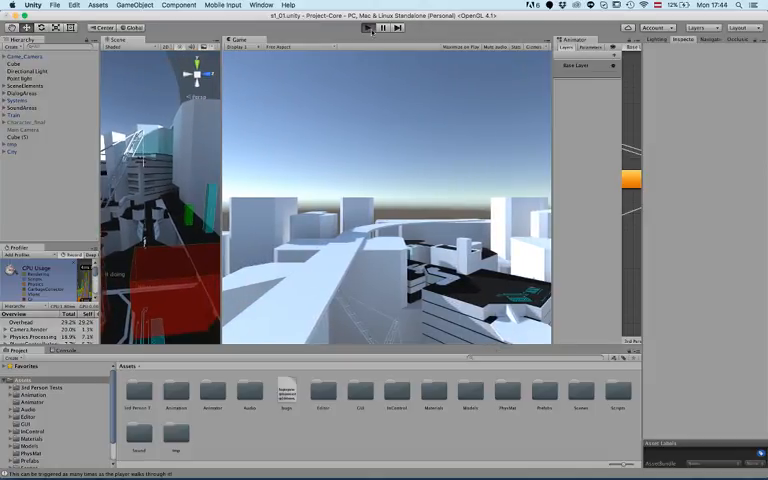
- Play the loaded test scene, then return to the city scene running
{"action": "left_click", "coordinate": [378, 28]}
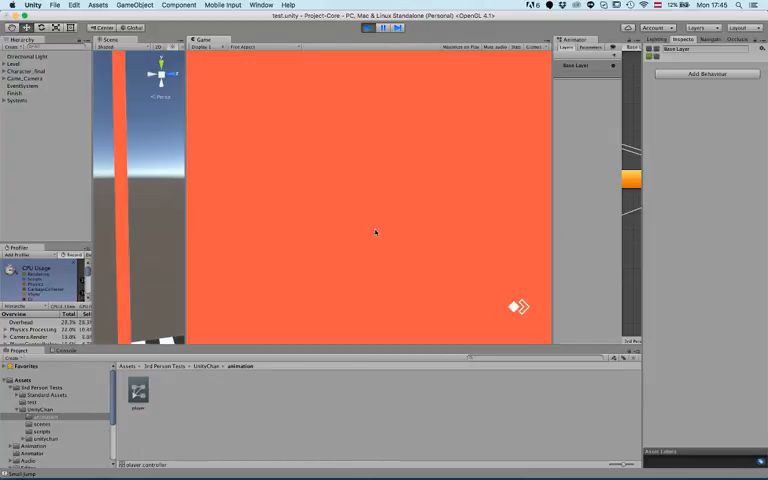
{"action": "left_click", "coordinate": [382, 28]}
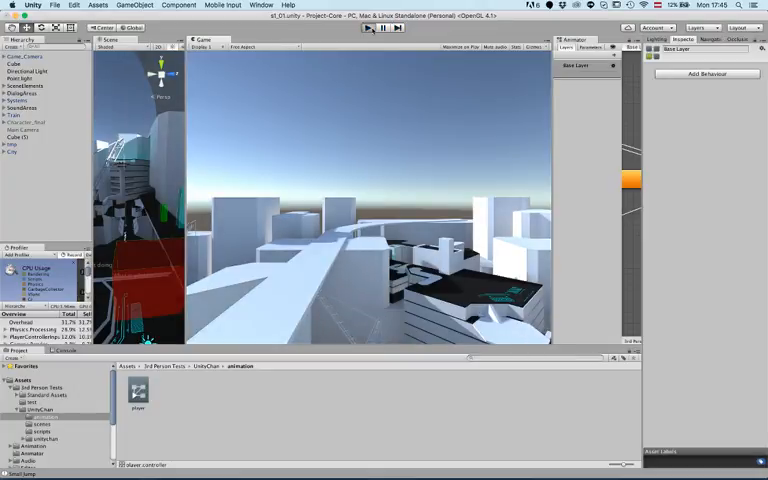
- Stop Play mode after the greeting dialogue shows, leaving the Tumblr blog up
{"action": "left_click", "coordinate": [369, 27]}
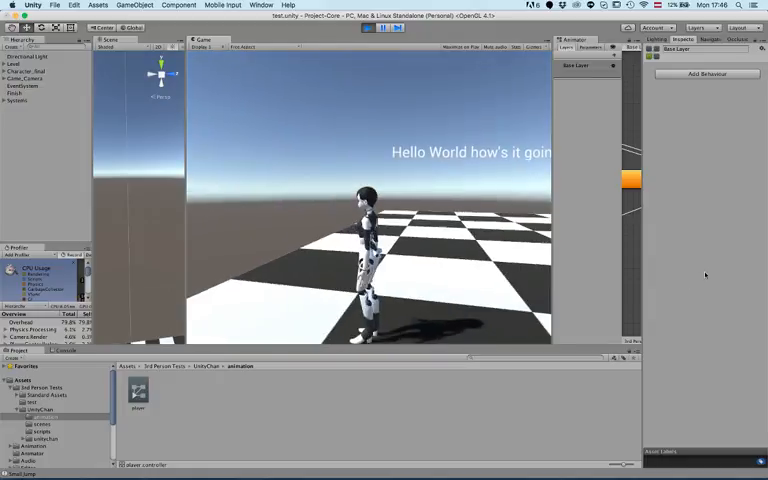
{"action": "left_click", "coordinate": [367, 28]}
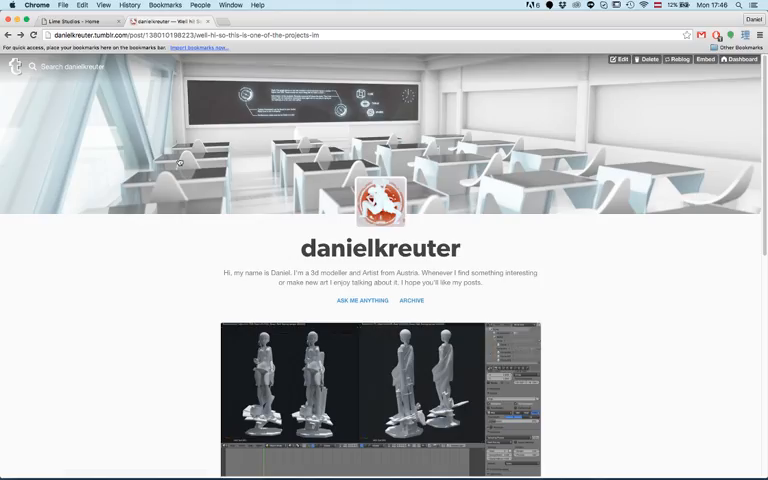
{"action": "scroll", "scroll_direction": "down", "scroll_amount": 3}
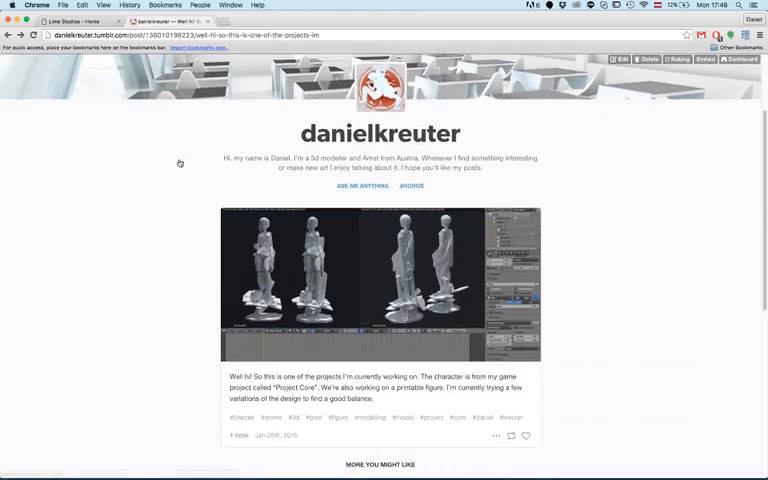
{"action": "scroll", "scroll_direction": "down", "scroll_amount": 3}
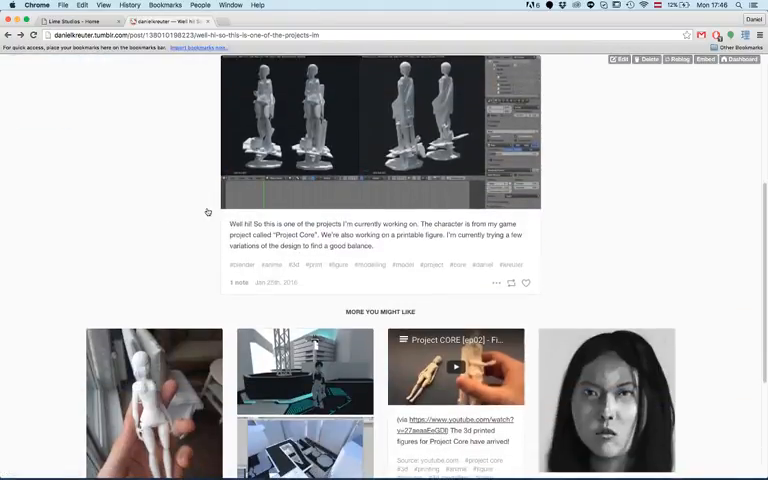
{"action": "scroll", "scroll_direction": "down", "scroll_amount": 3}
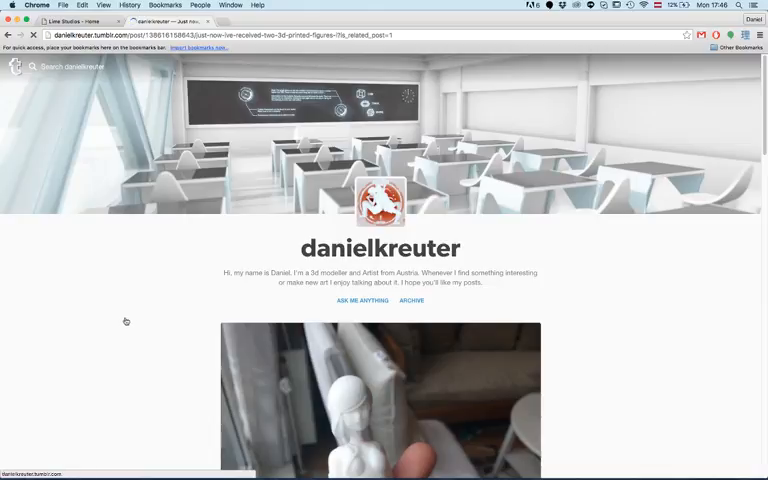
{"action": "scroll", "scroll_direction": "down", "scroll_amount": 3}
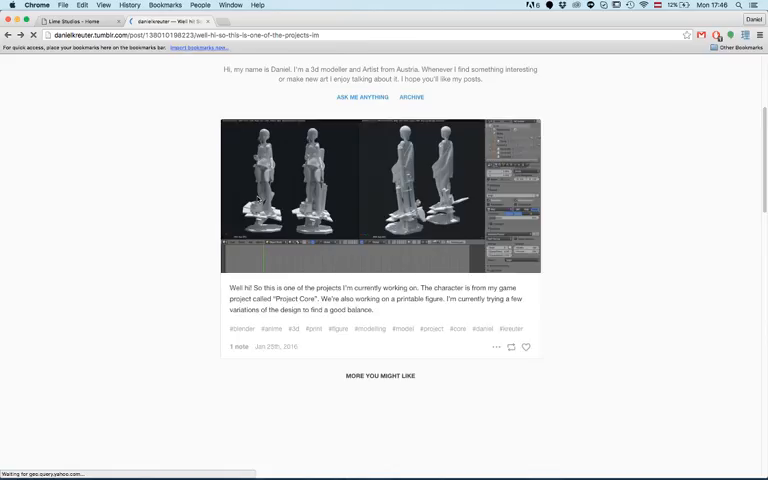
{"action": "scroll", "scroll_direction": "down", "scroll_amount": 3}
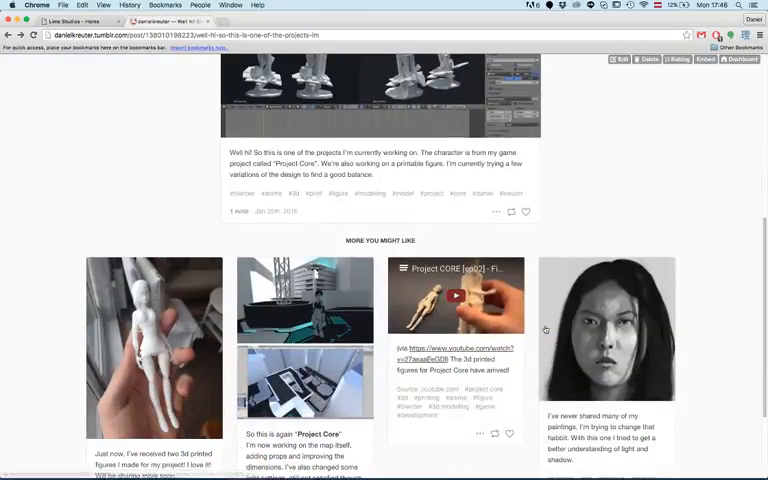
{"action": "scroll", "scroll_direction": "down", "scroll_amount": 3}
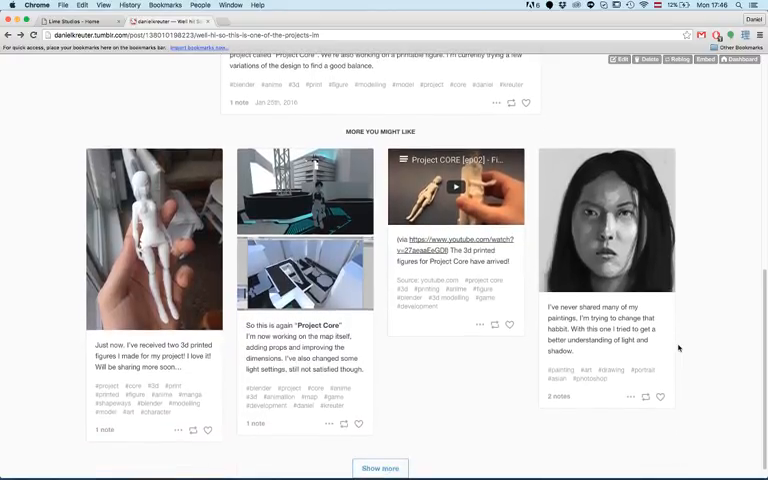
{"action": "scroll", "scroll_direction": "down", "scroll_amount": 3}
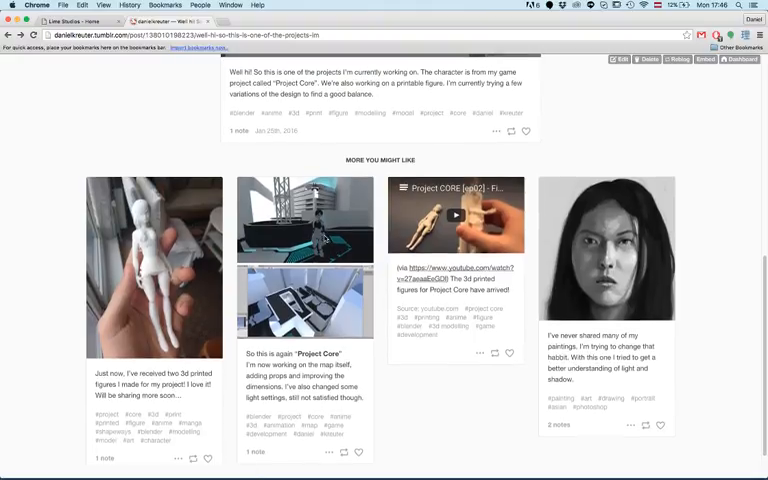
{"action": "scroll", "scroll_direction": "up", "scroll_amount": 3}
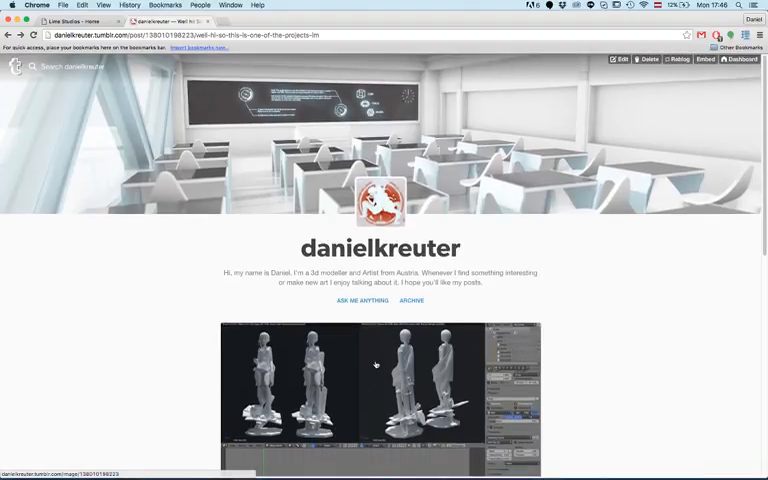
{"action": "mouse_move", "coordinate": [603, 333]}
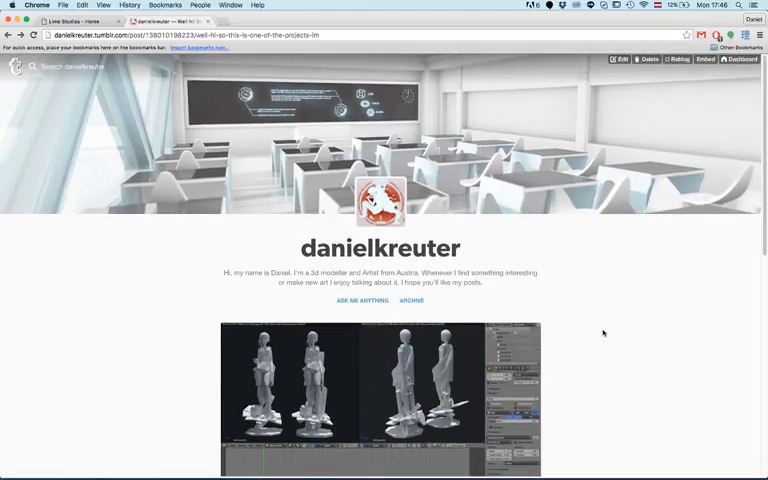